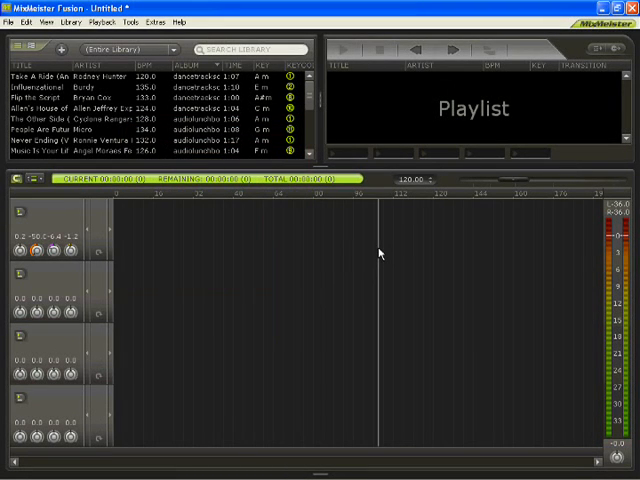
pyautogui.moveTo(371, 247)
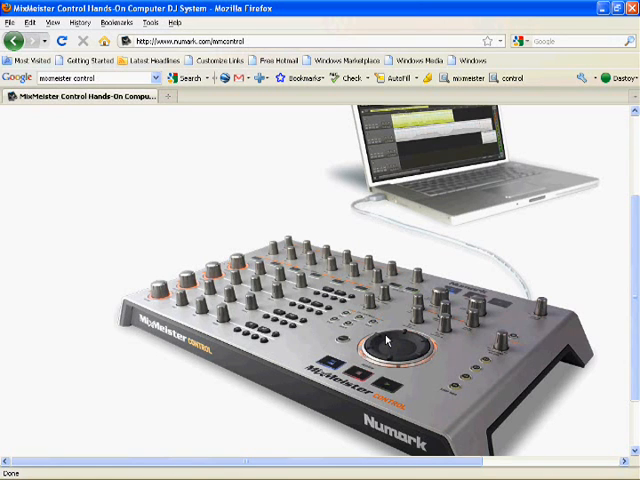
pyautogui.moveTo(352, 378)
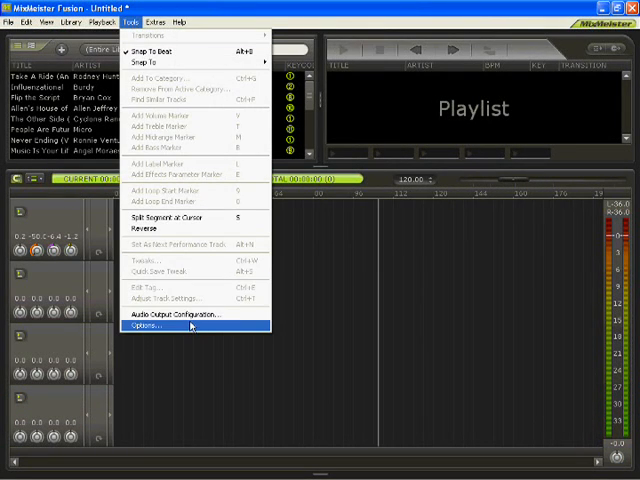
# Open the Options dialog on its MIDI tab, showing USB Audio Device hardware control.
pyautogui.click(148, 327)
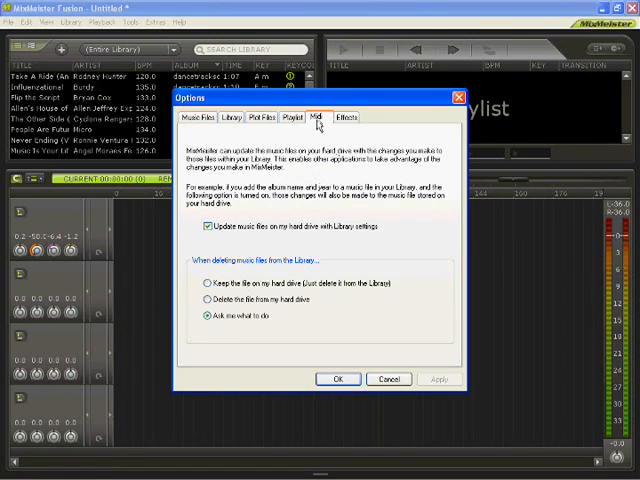
pyautogui.click(316, 117)
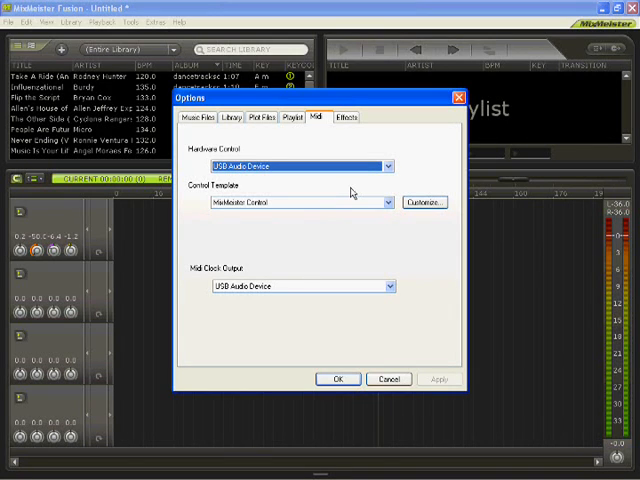
pyautogui.moveTo(352, 190)
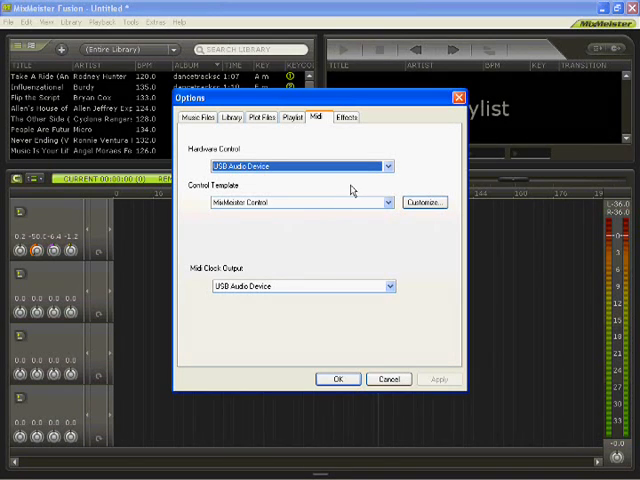
pyautogui.moveTo(384, 175)
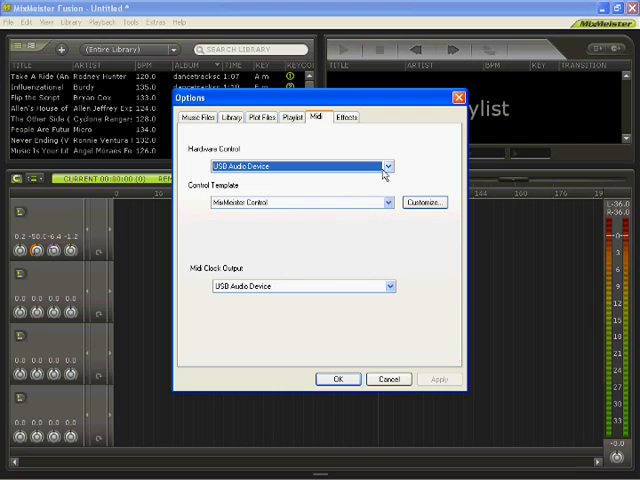
pyautogui.moveTo(391, 213)
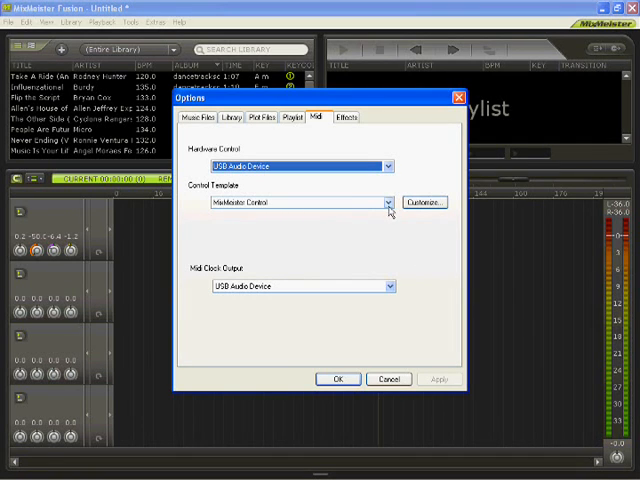
# Choose the MixMeister Control template and confirm the MIDI options with OK.
pyautogui.click(386, 202)
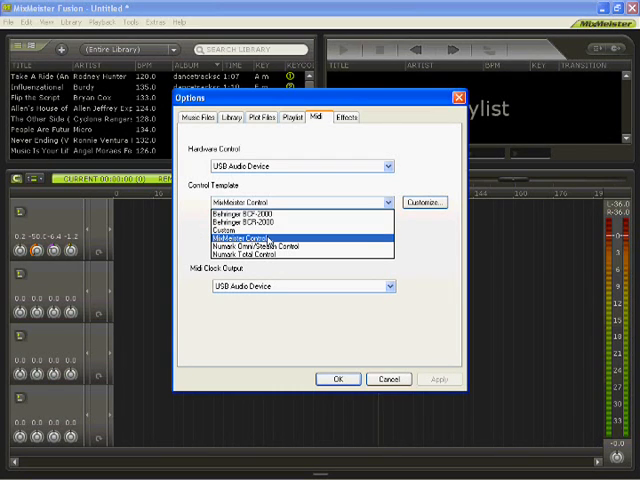
pyautogui.click(300, 239)
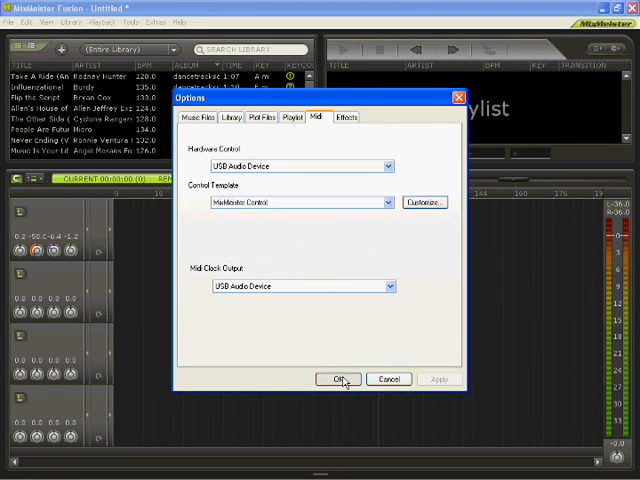
pyautogui.click(339, 379)
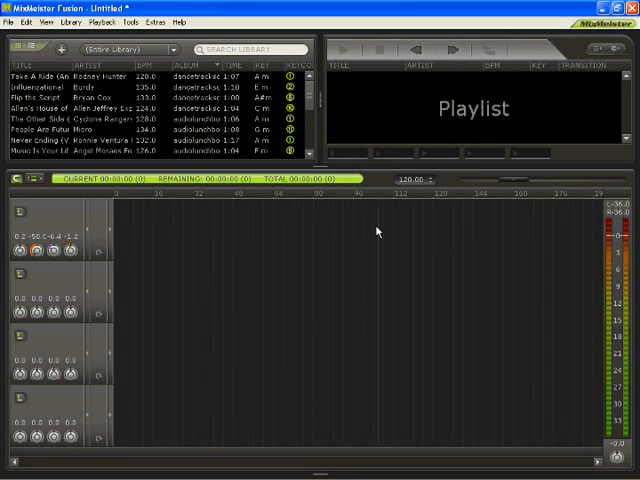